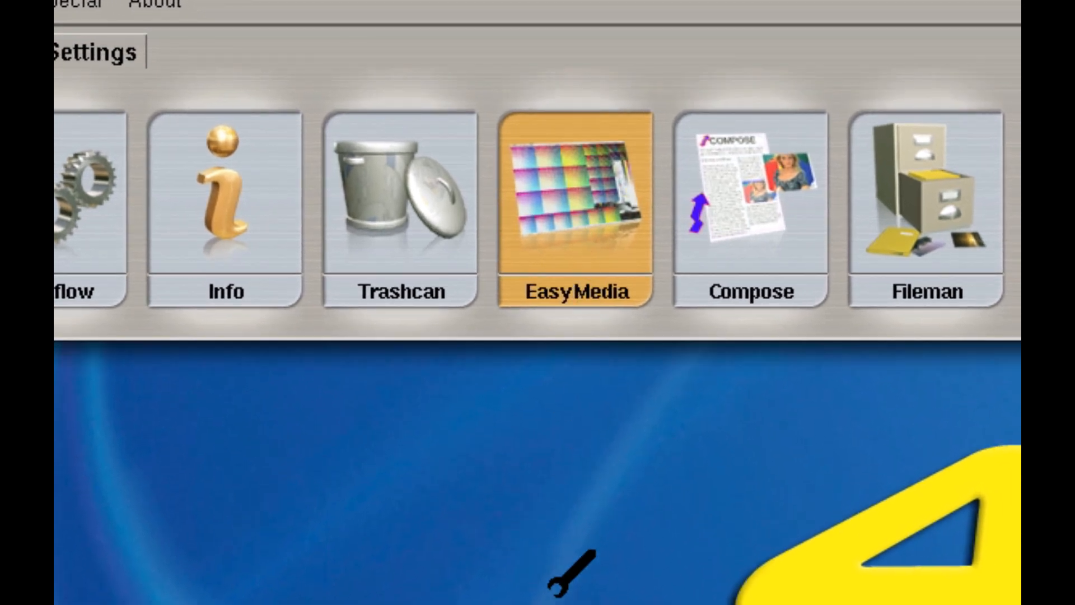
Step: Launch EasyMedia and show the StylusPro9900 printer's defined media list
double_click(573, 203)
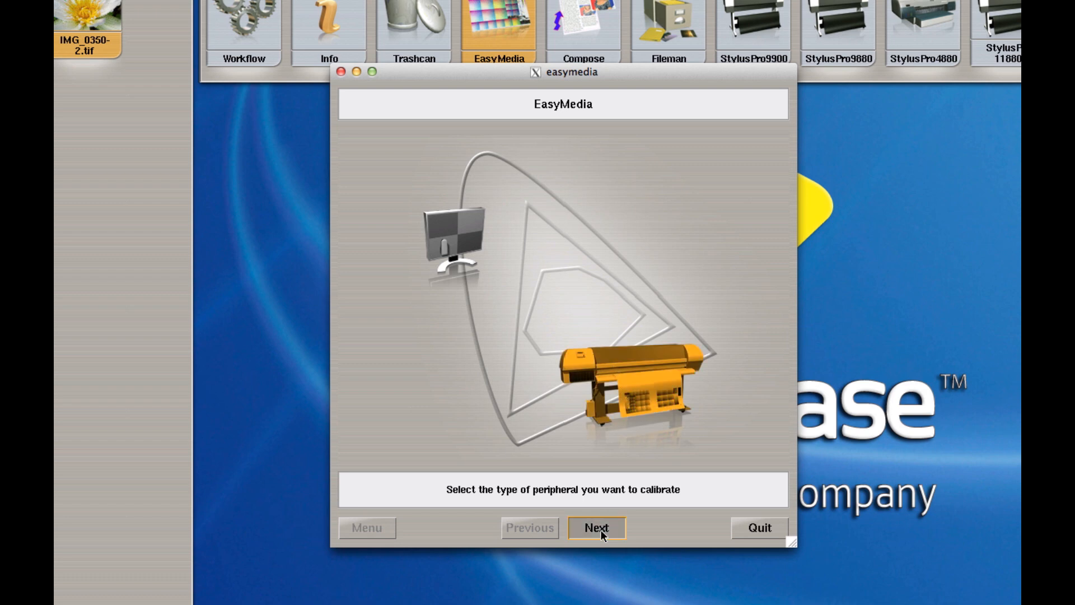
left_click(597, 527)
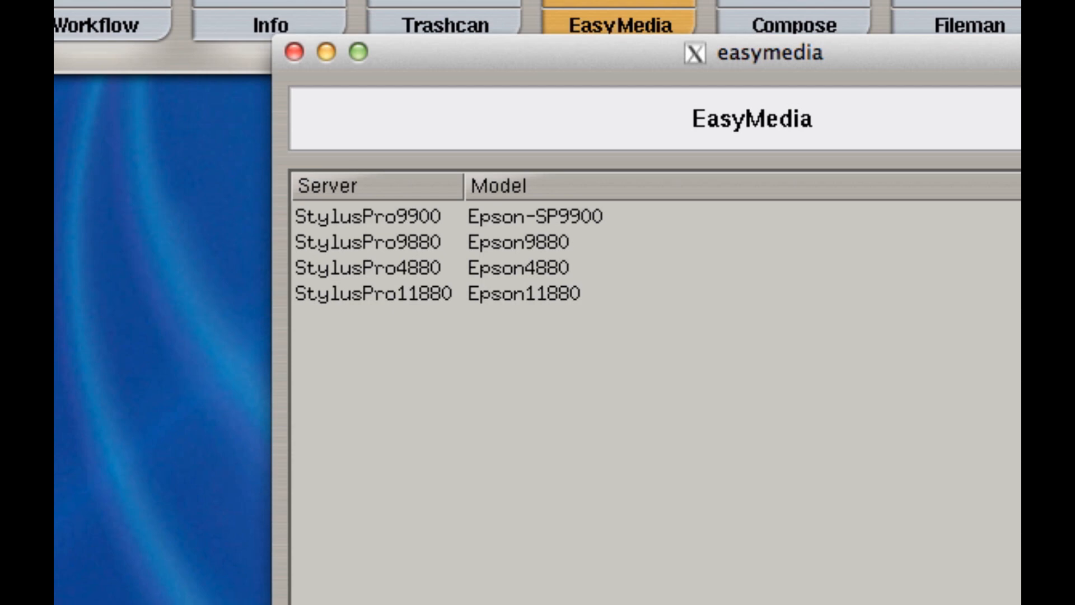
left_click(370, 217)
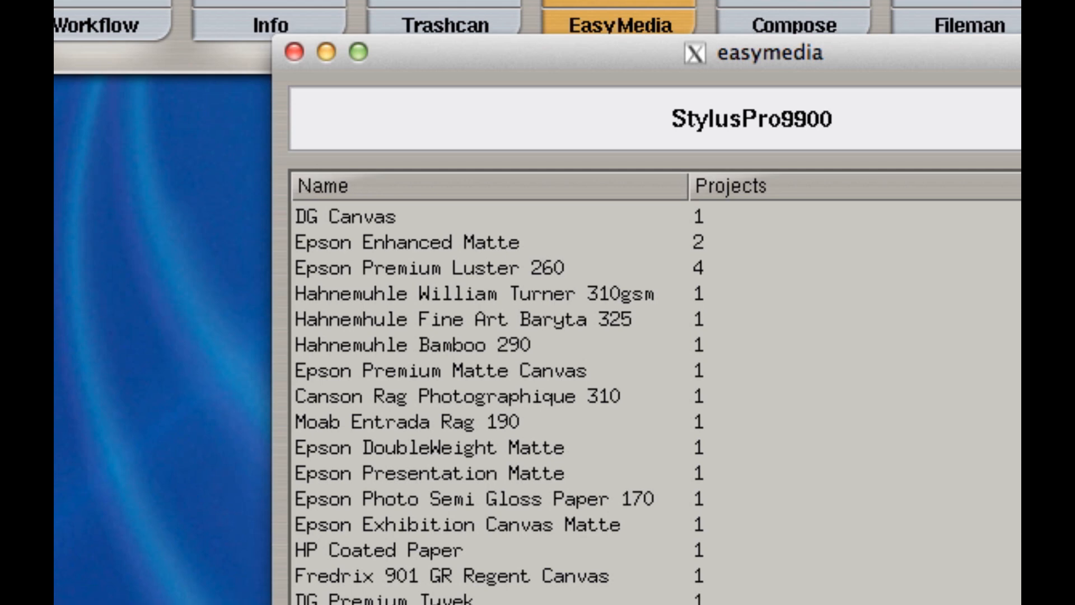
Step: Start Install Patch so the .calpatch file chooser appears
scroll("down", 3)
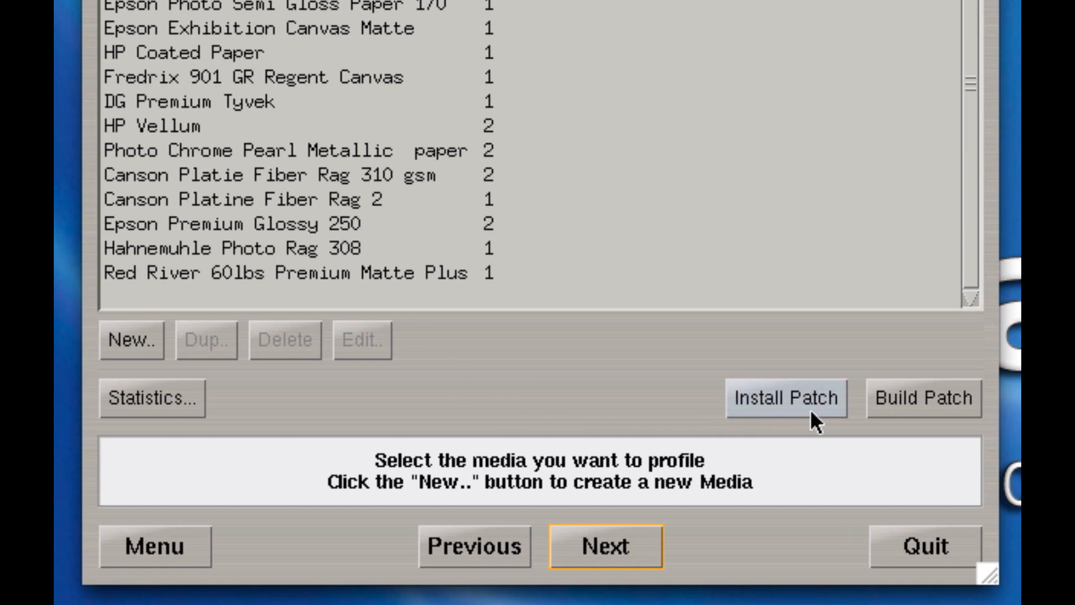
left_click(785, 398)
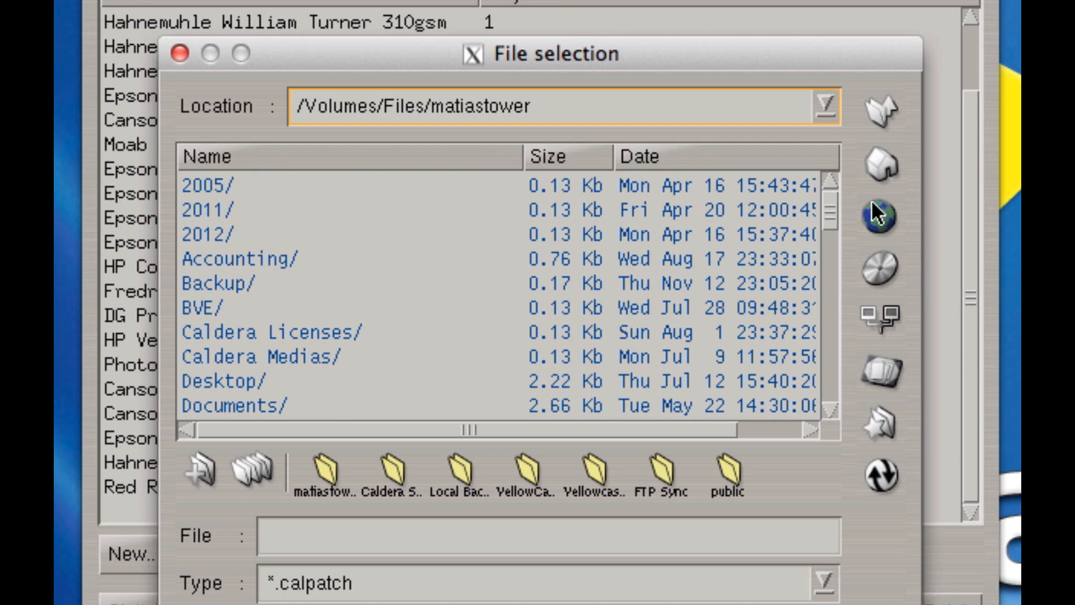
mouse_move(830, 216)
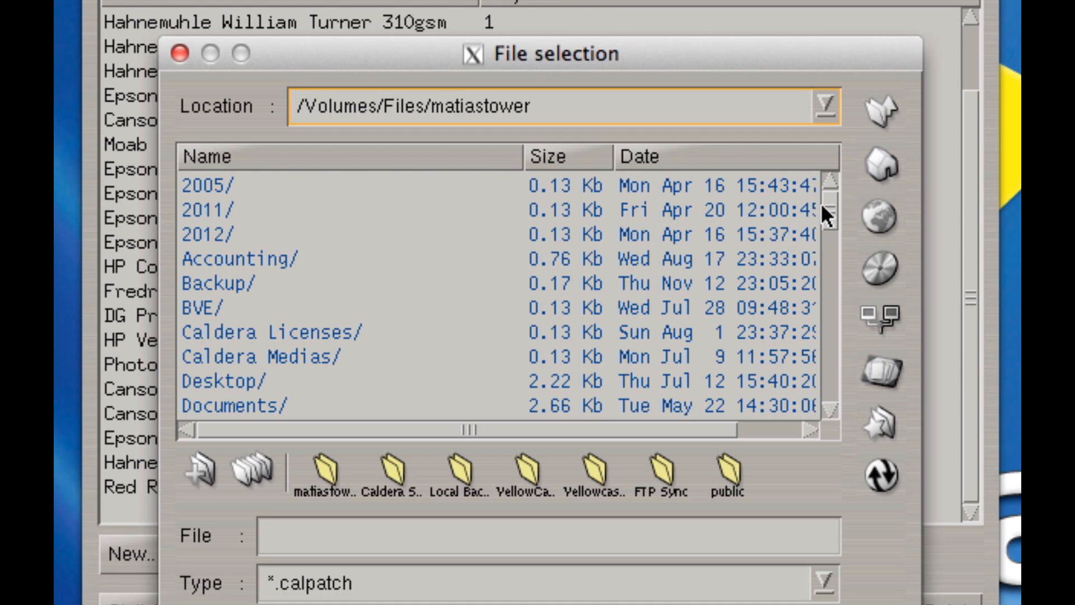
mouse_move(259, 390)
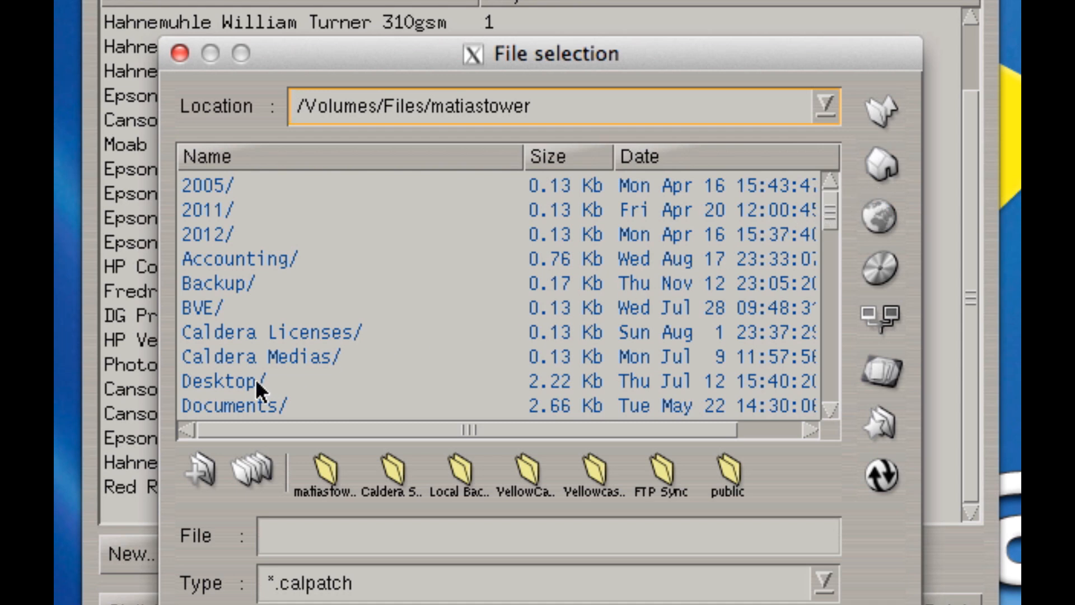
Step: Pick Epson-SP9900_Epson_Exhibition_Fiber.calpatch from the Desktop folder
double_click(228, 381)
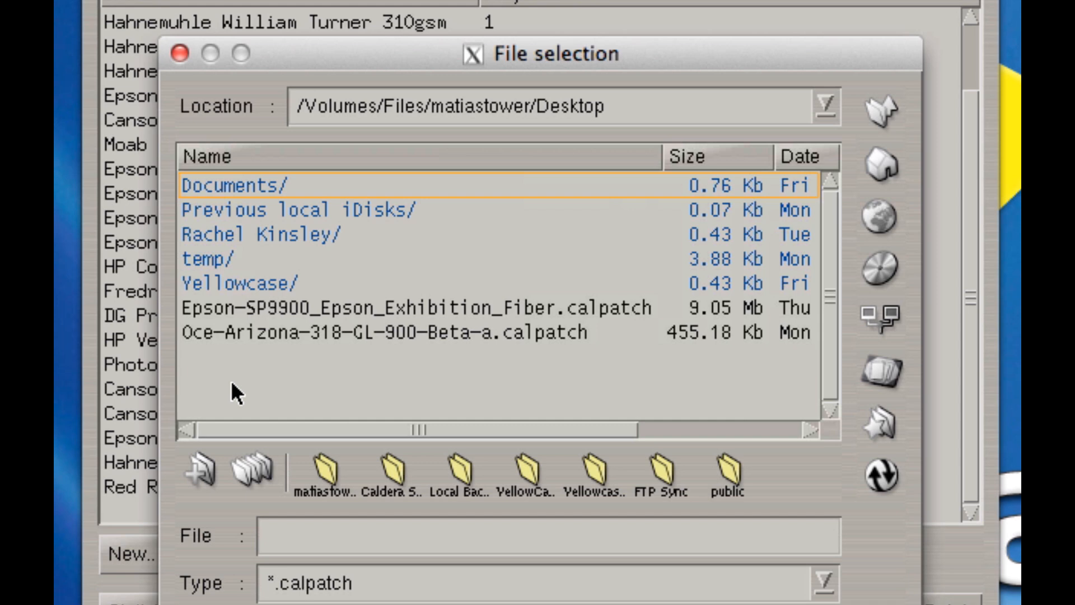
left_click(342, 307)
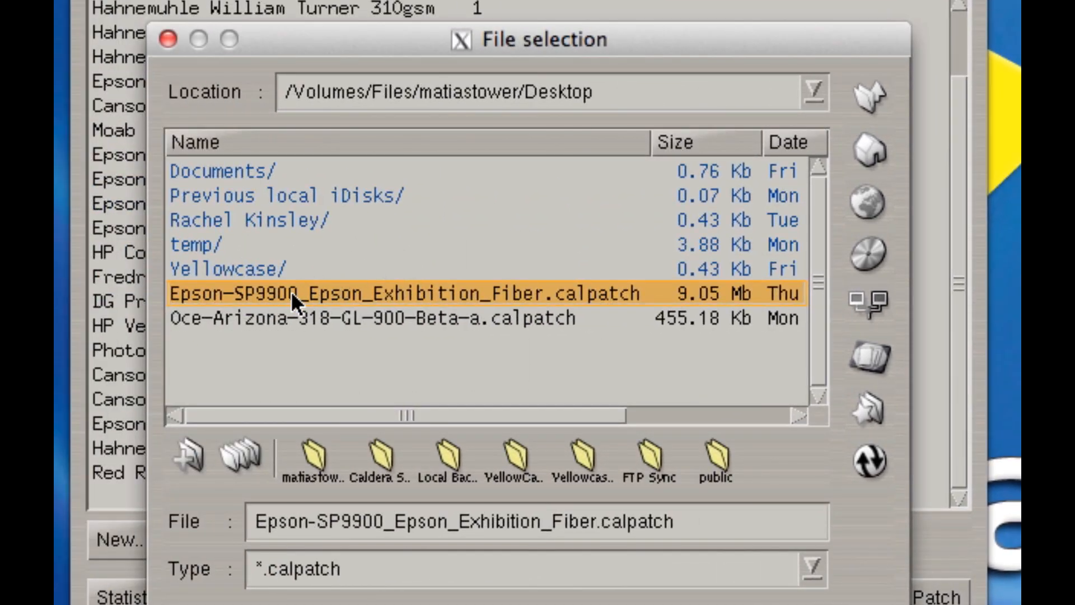
mouse_move(323, 359)
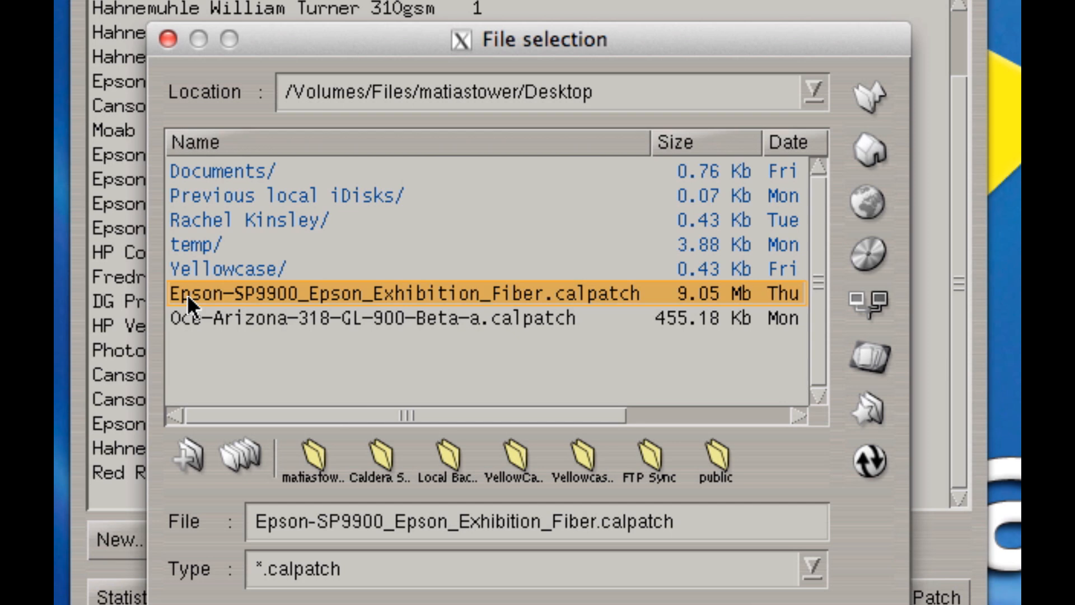
mouse_move(248, 309)
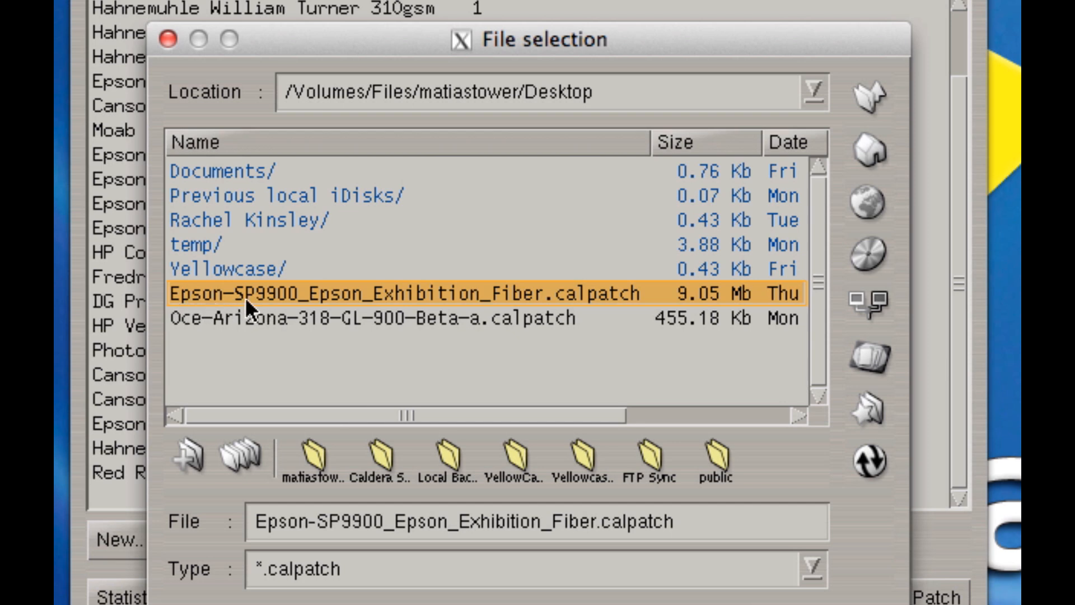
mouse_move(220, 309)
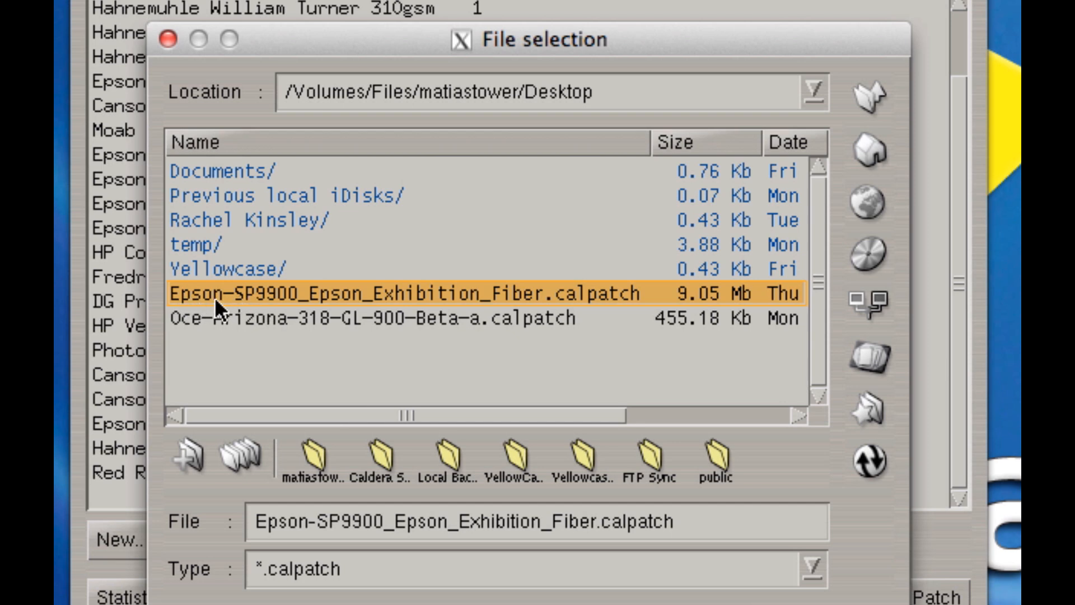
mouse_move(268, 304)
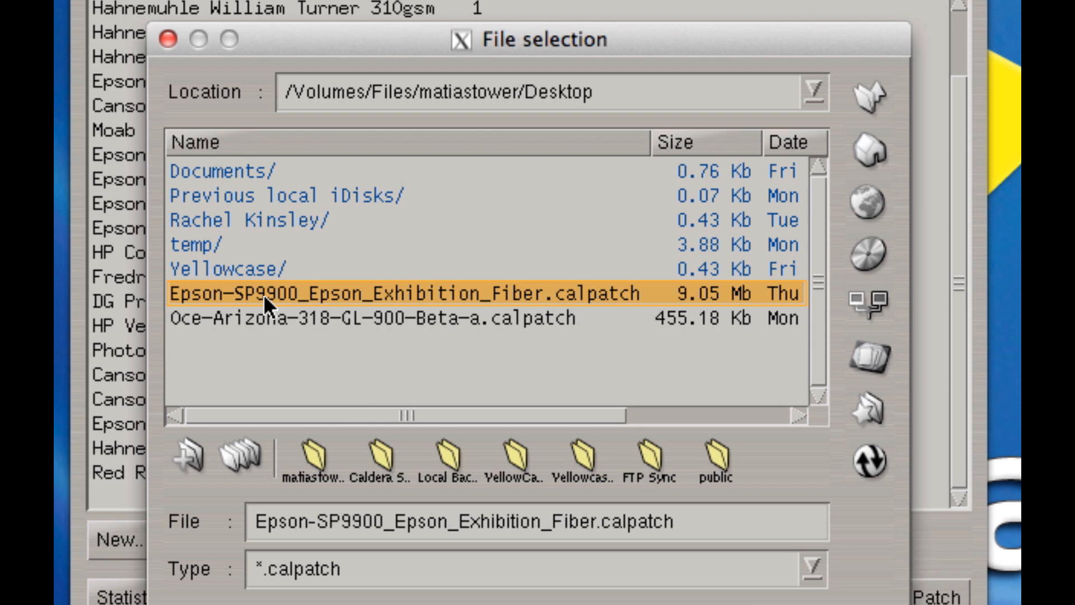
mouse_move(350, 316)
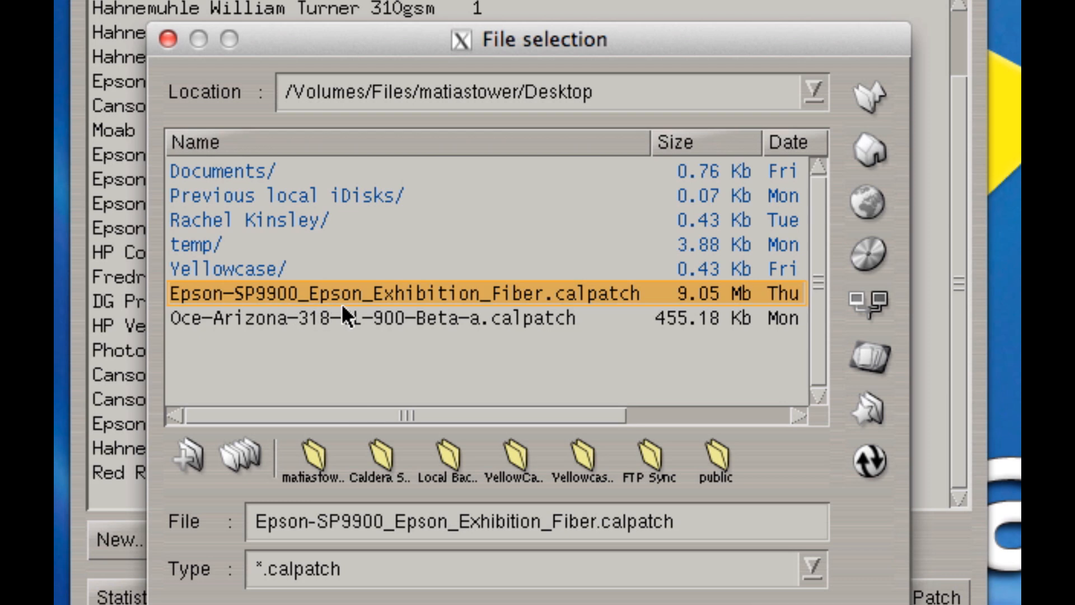
mouse_move(418, 312)
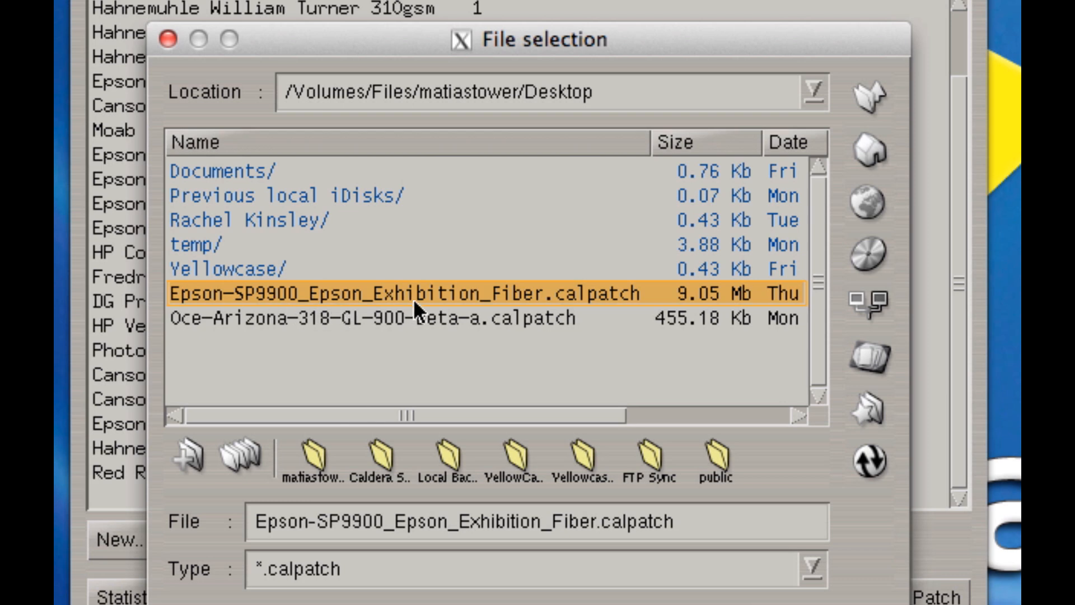
mouse_move(504, 304)
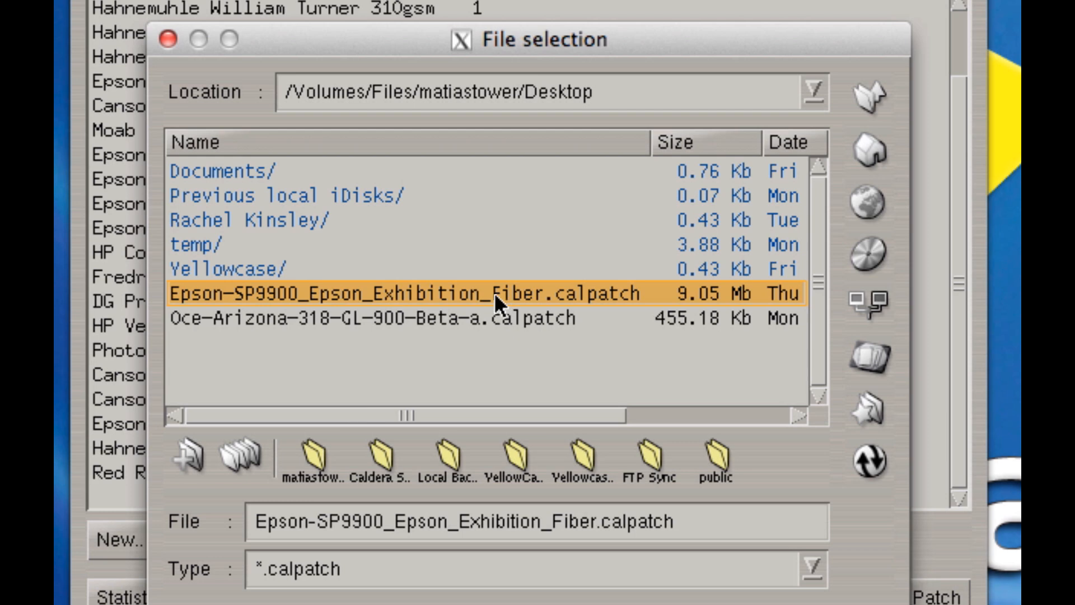
mouse_move(633, 484)
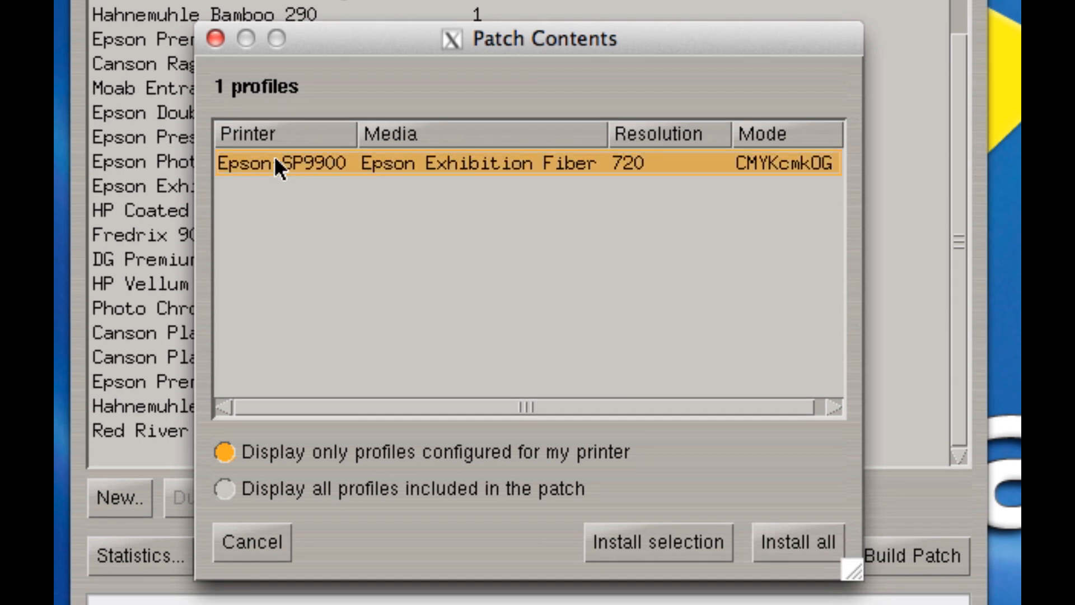
mouse_move(633, 180)
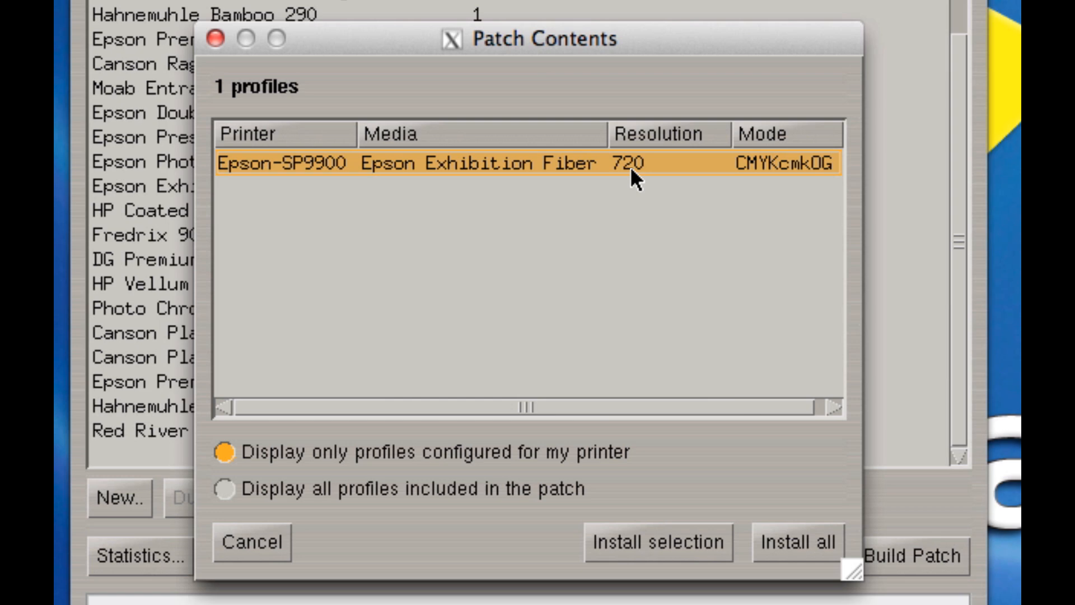
mouse_move(796, 542)
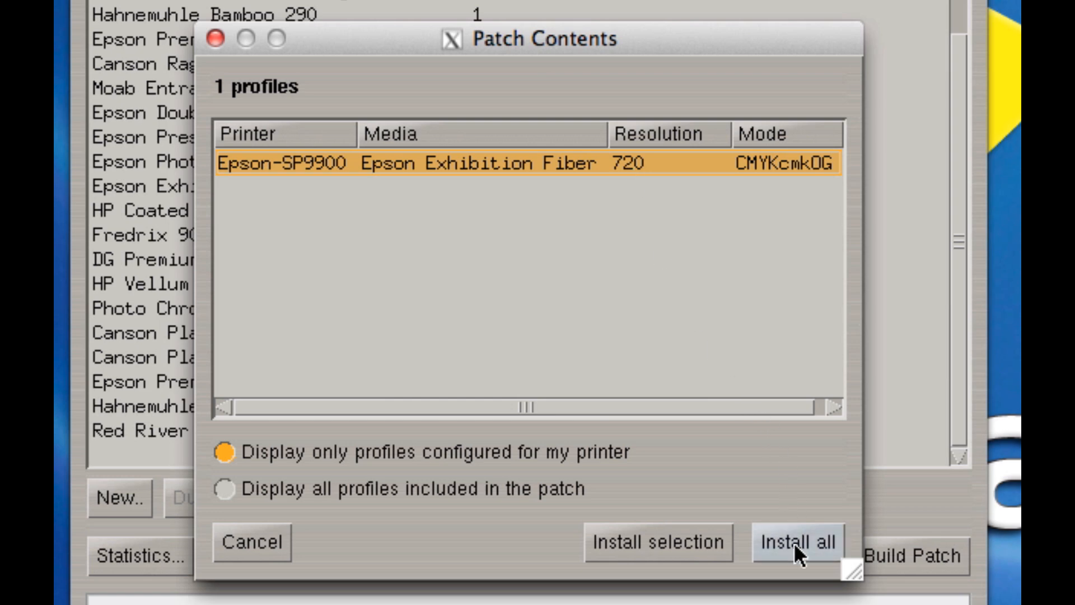
mouse_move(658, 542)
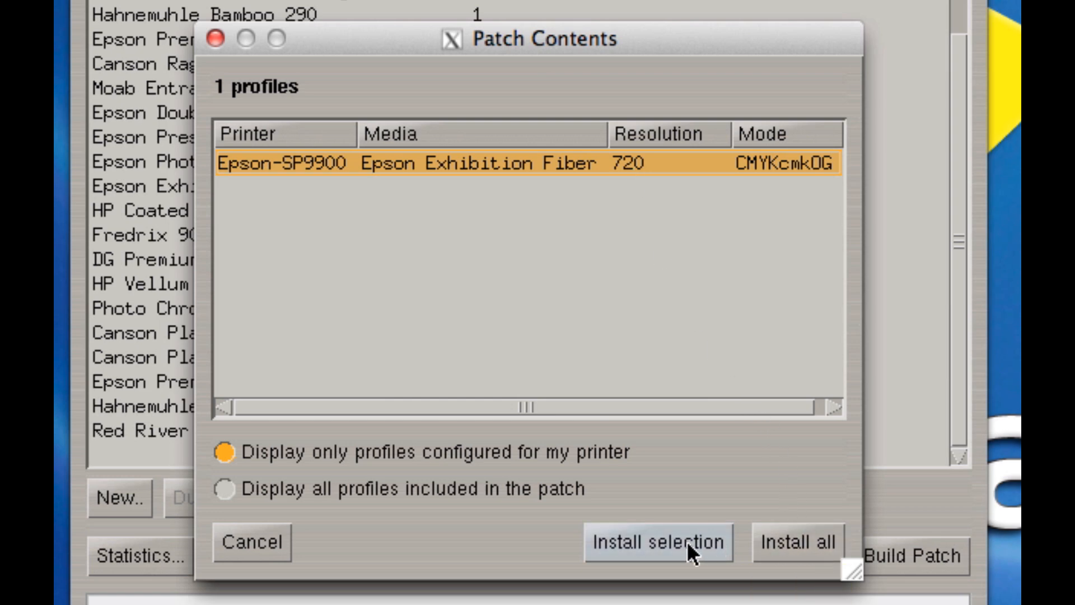
mouse_move(658, 542)
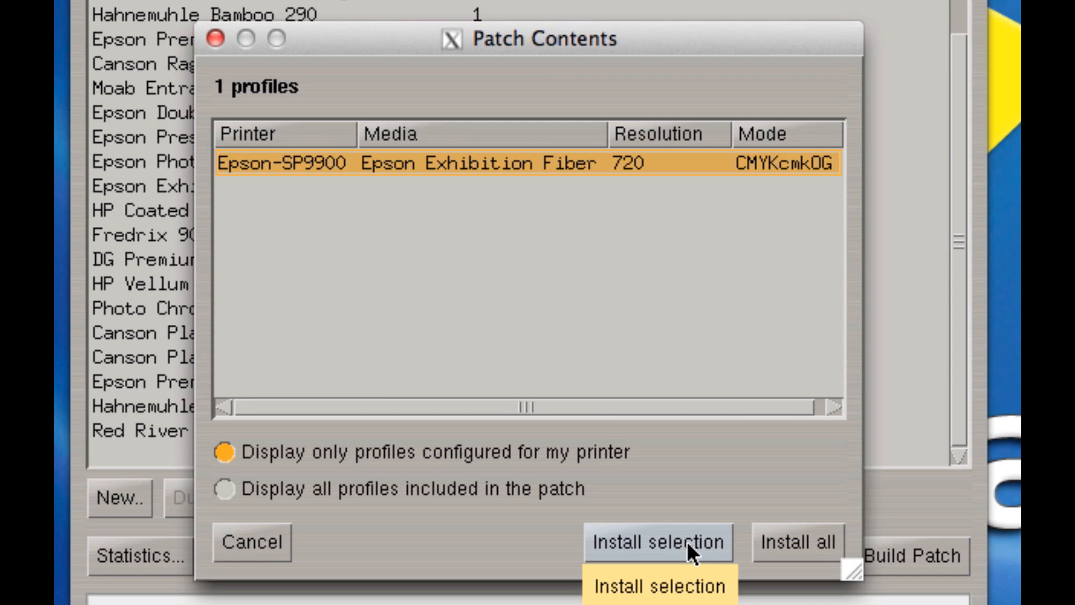
Step: Install the Epson Exhibition Fiber profile, confirming the admin password and the success message
left_click(657, 541)
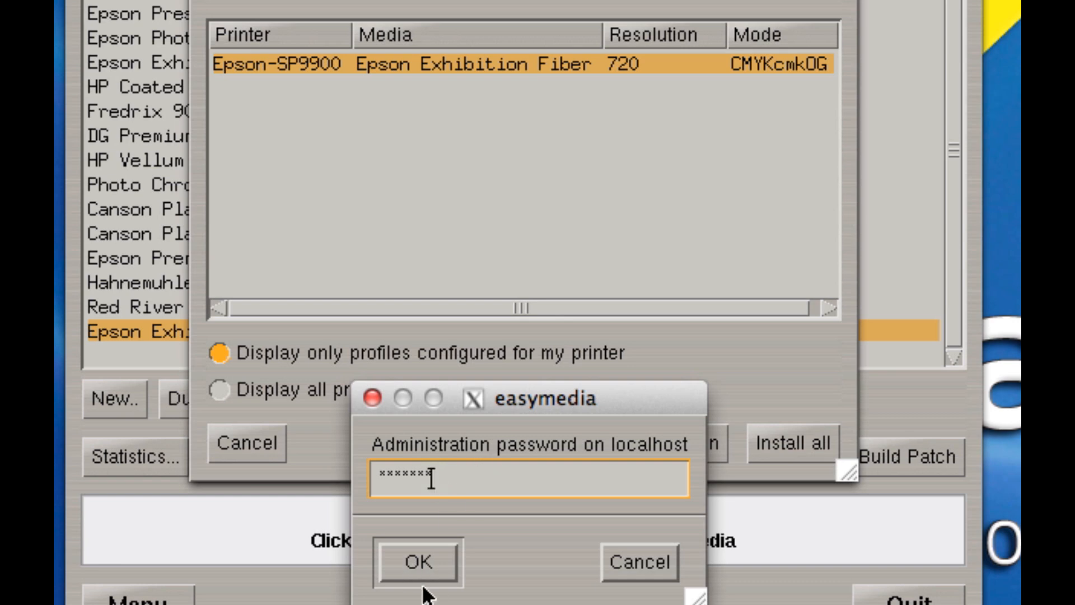
left_click(417, 561)
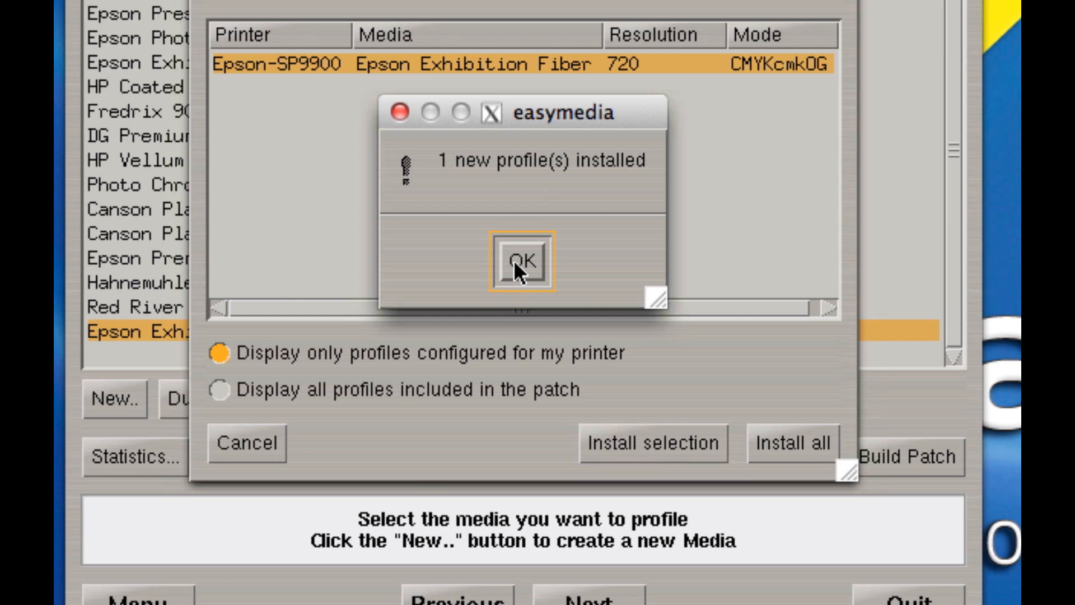
left_click(521, 262)
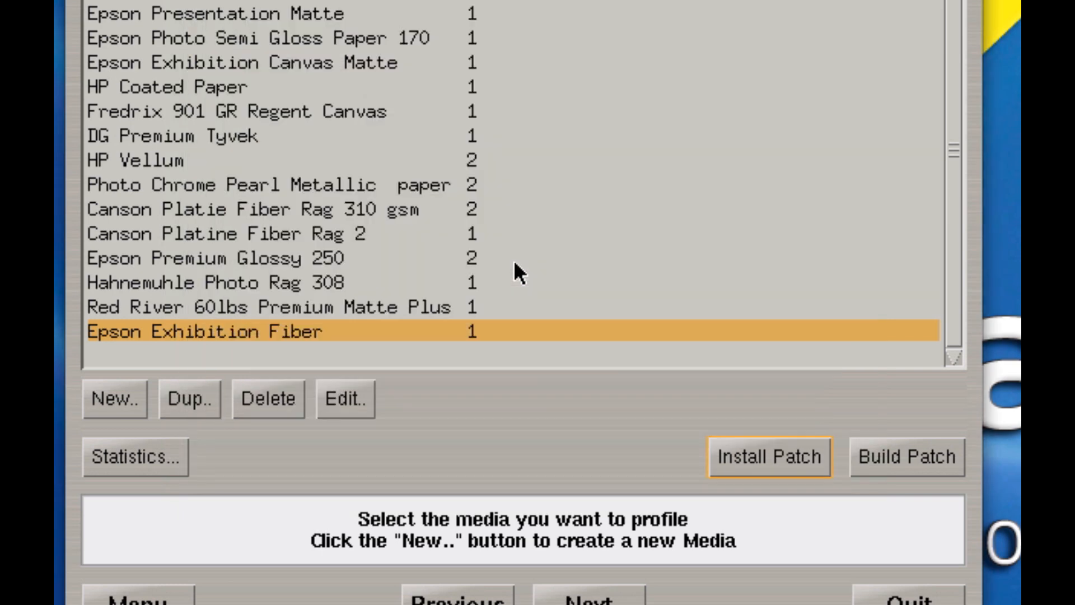
mouse_move(261, 346)
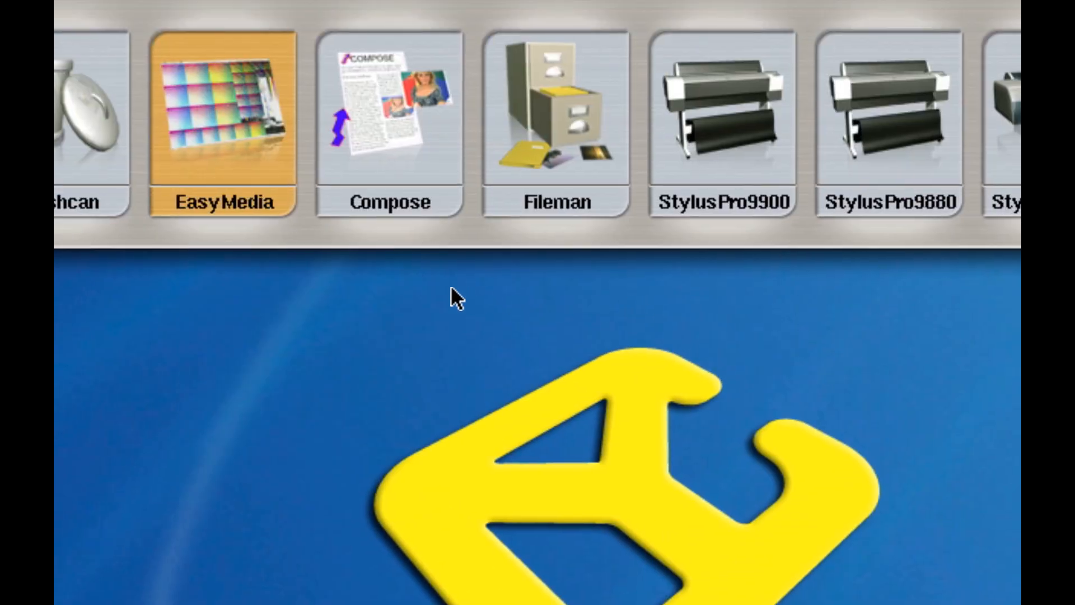
Step: Set the StylusPro9900 printer's media to Epson Exhibition Fiber in its settings
left_click(722, 116)
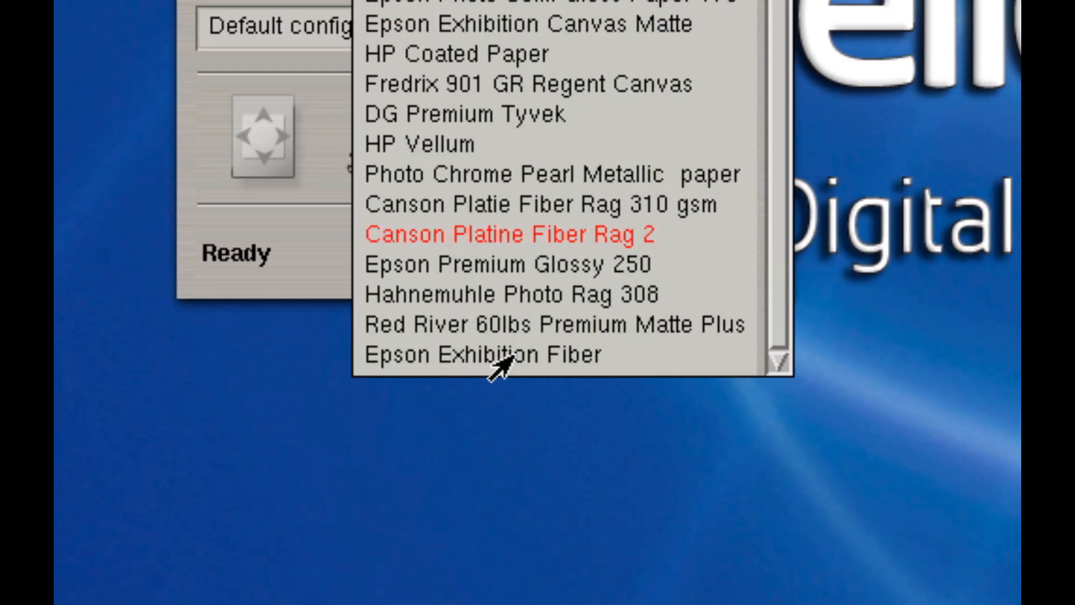
left_click(483, 355)
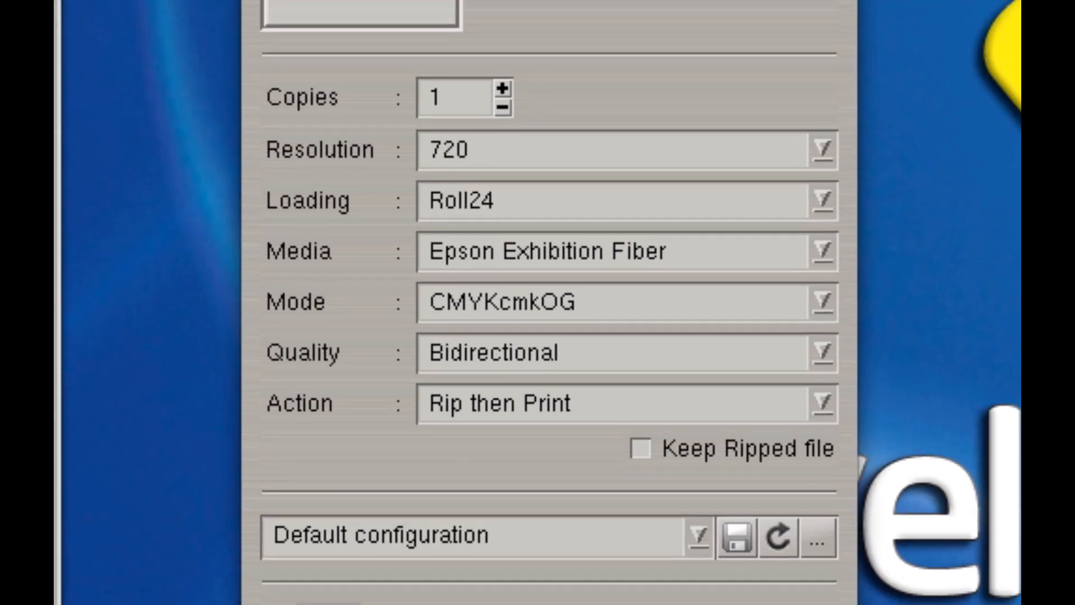